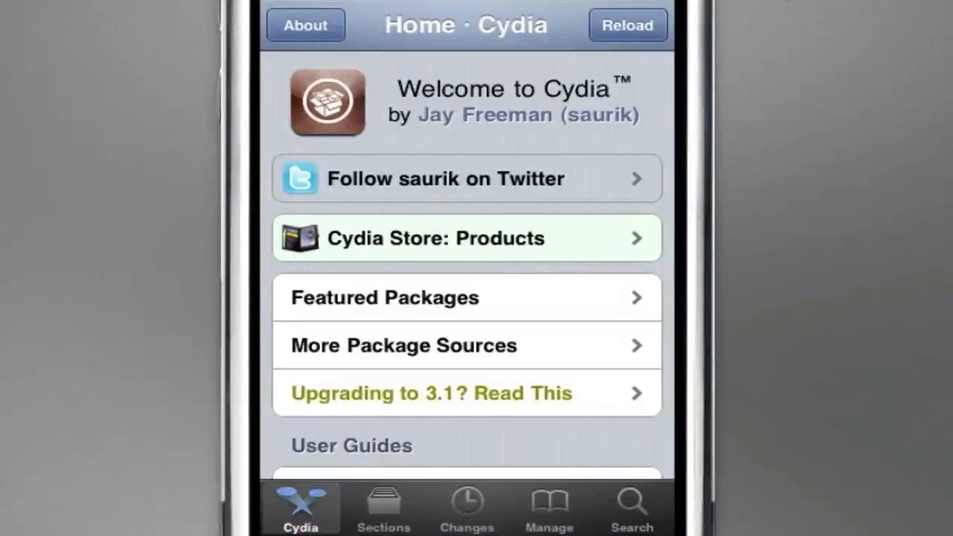
mouse_move(741, 6)
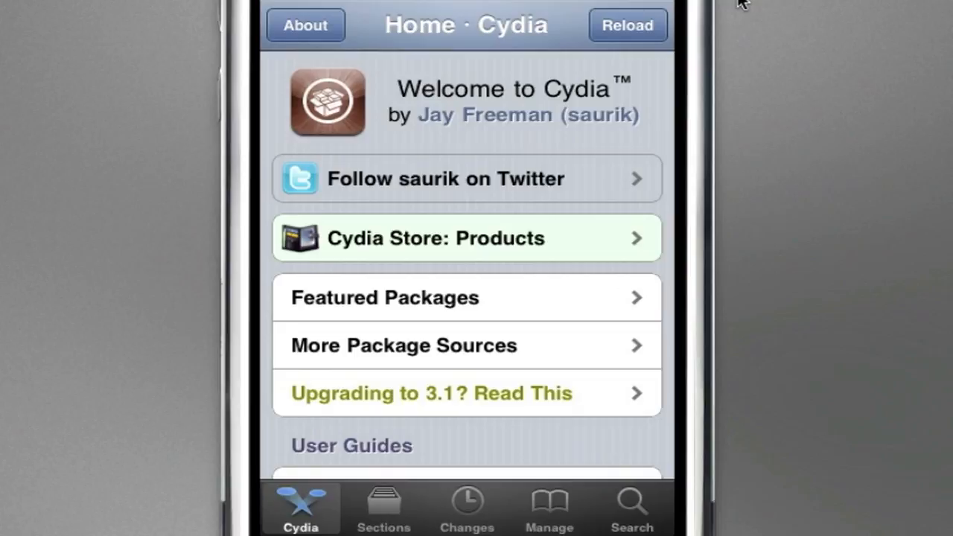
- Show Cydia's Sources list of user-entered and package-installed repositories
click(547, 509)
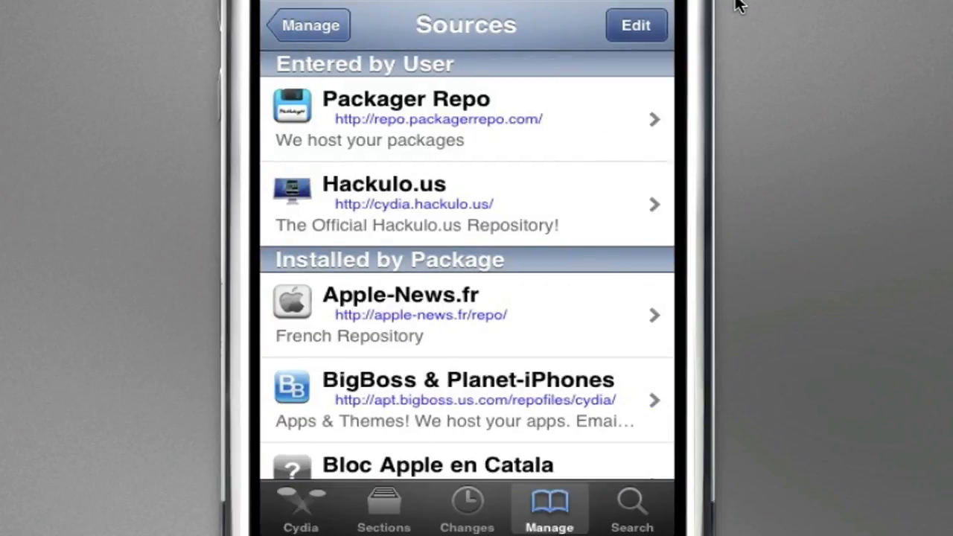
click(634, 23)
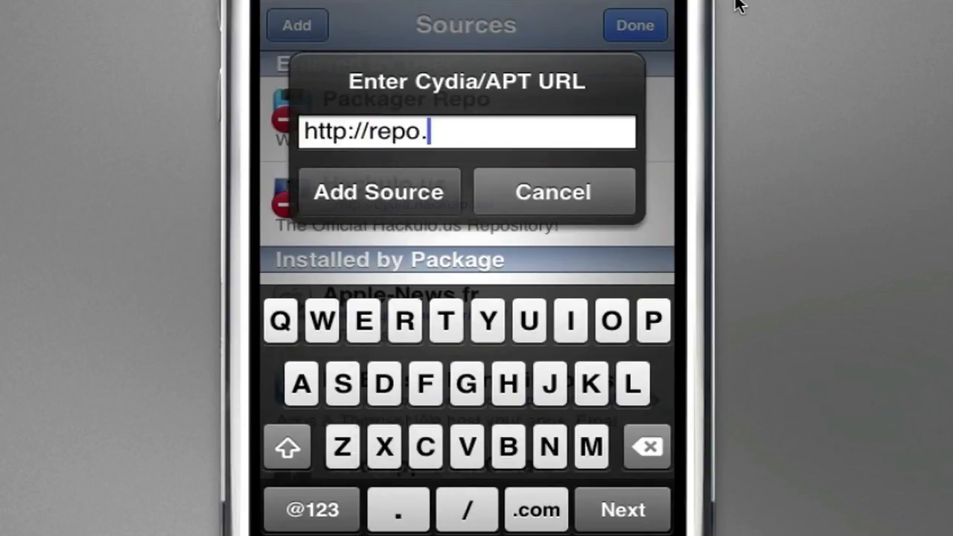
text(packagerrepo.com)
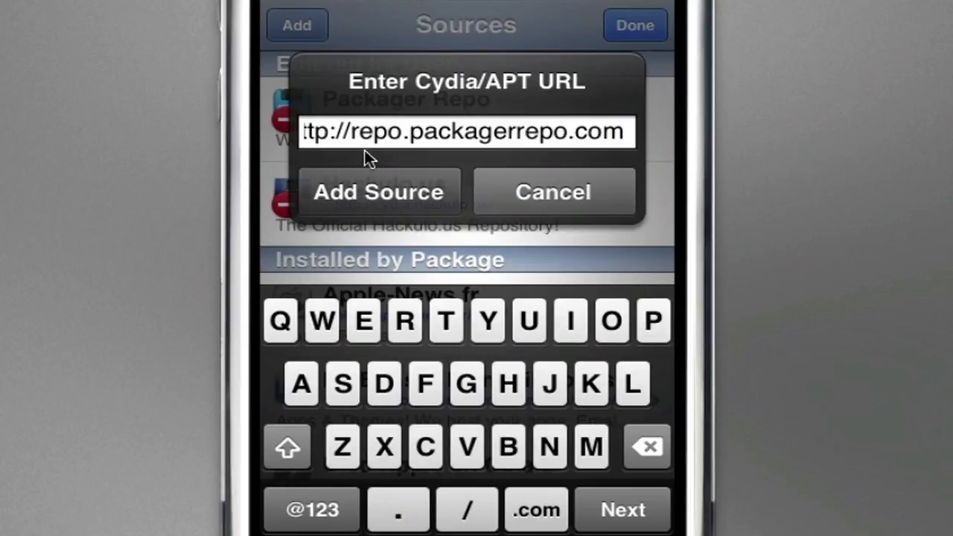
mouse_move(698, 137)
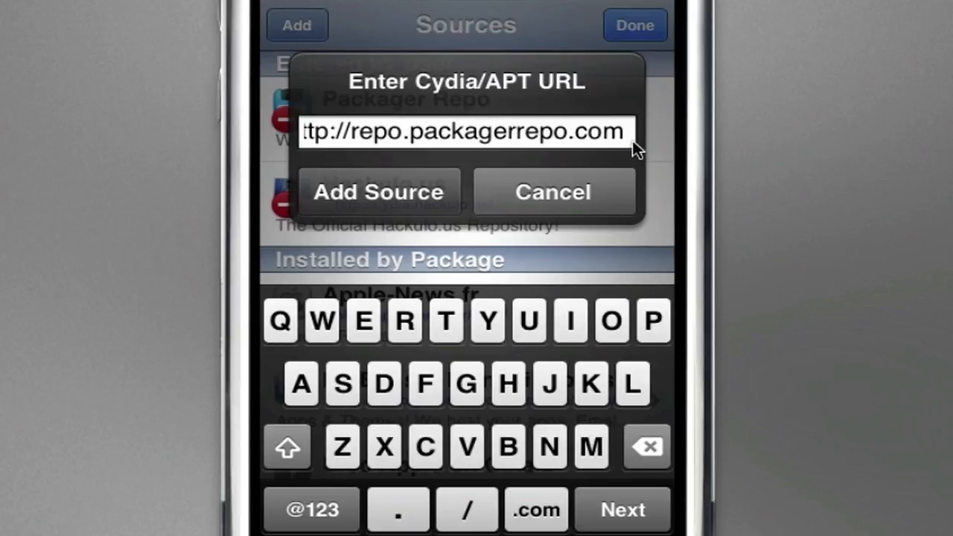
click(378, 192)
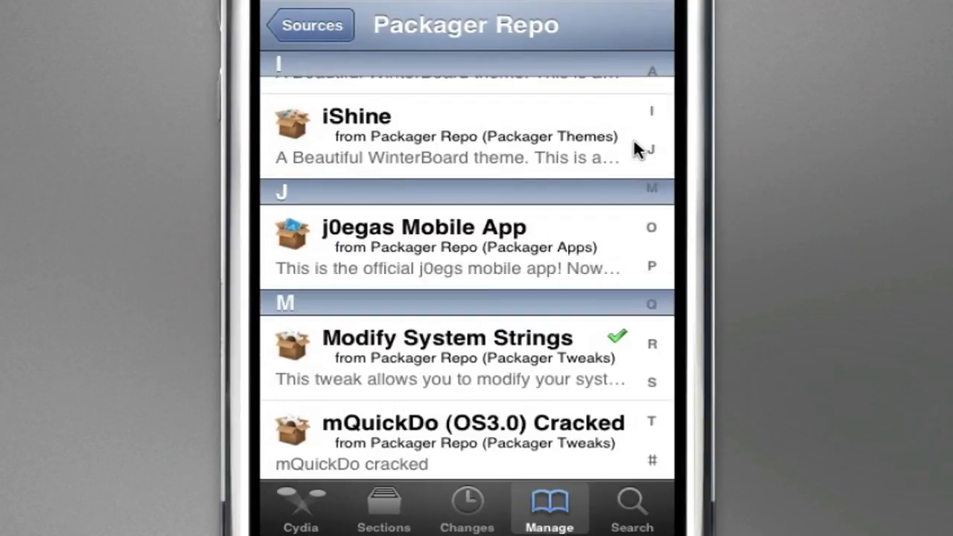
- Scroll the Packager Repo package list down to the O section showing Orbit Cracked
scroll(down, 3)
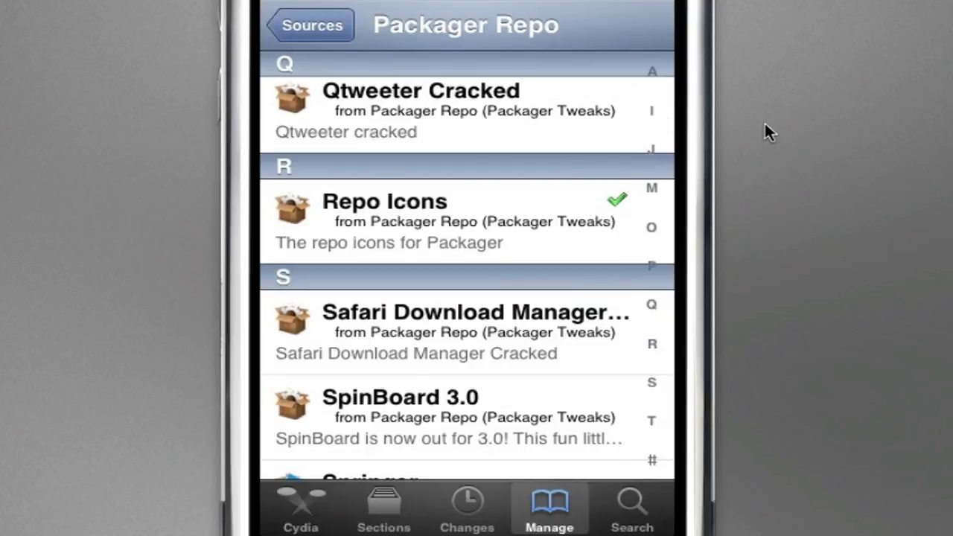
mouse_move(762, 148)
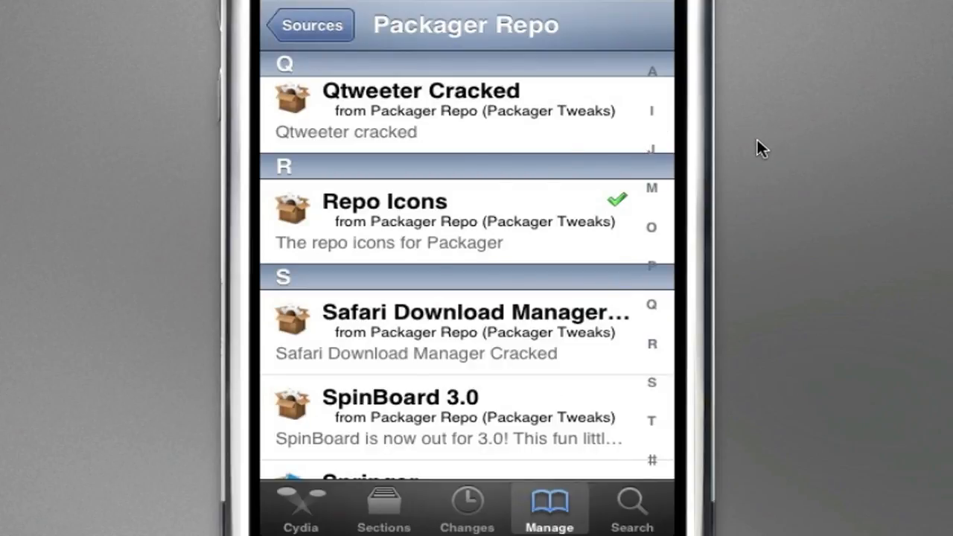
scroll(down, 3)
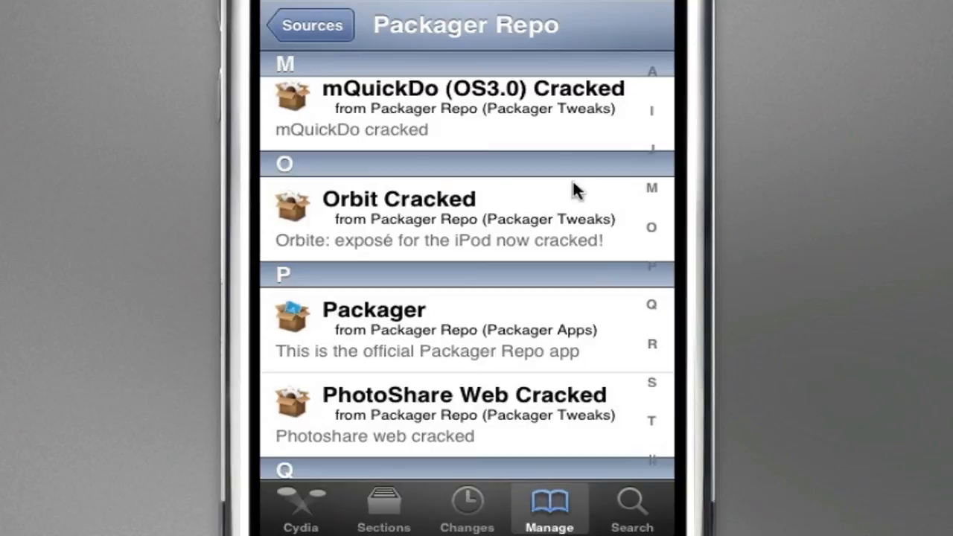
mouse_move(469, 216)
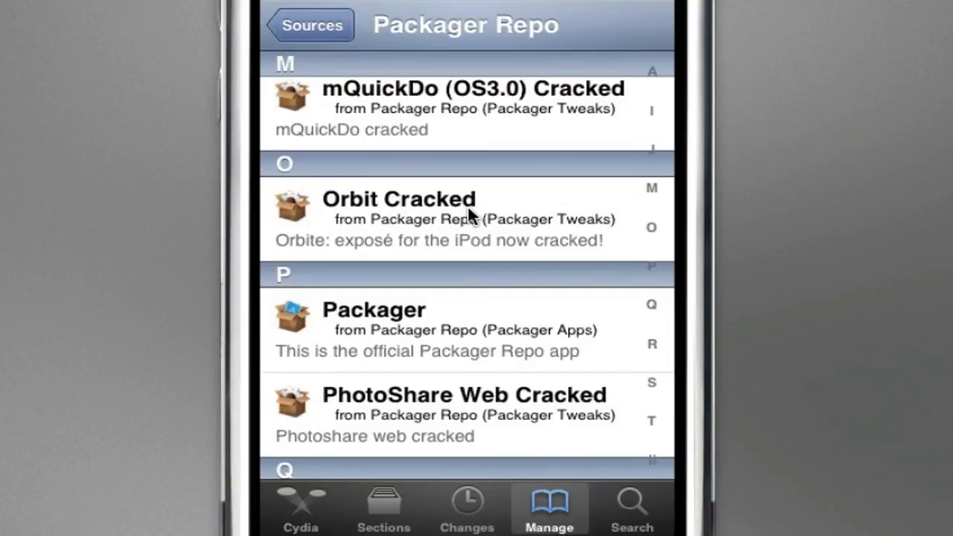
mouse_move(697, 223)
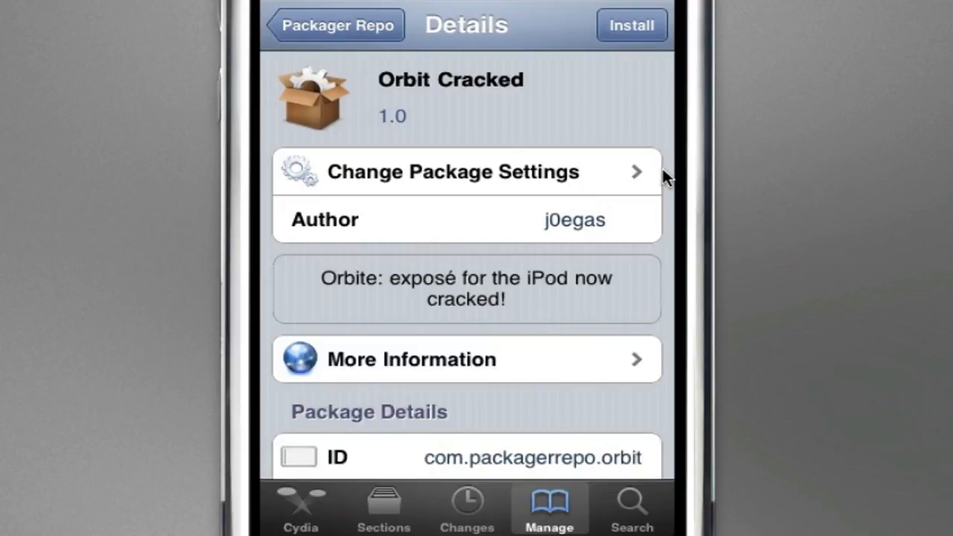
mouse_move(488, 289)
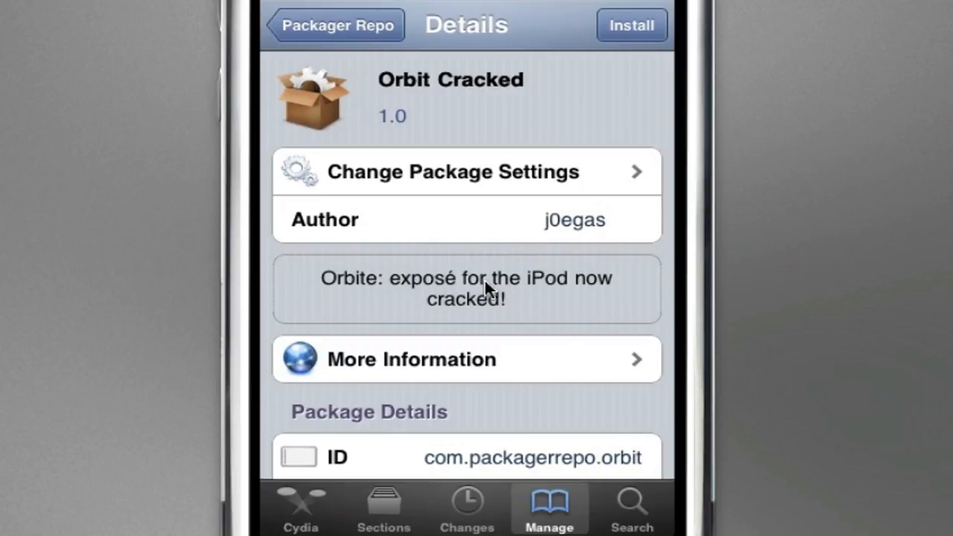
mouse_move(609, 326)
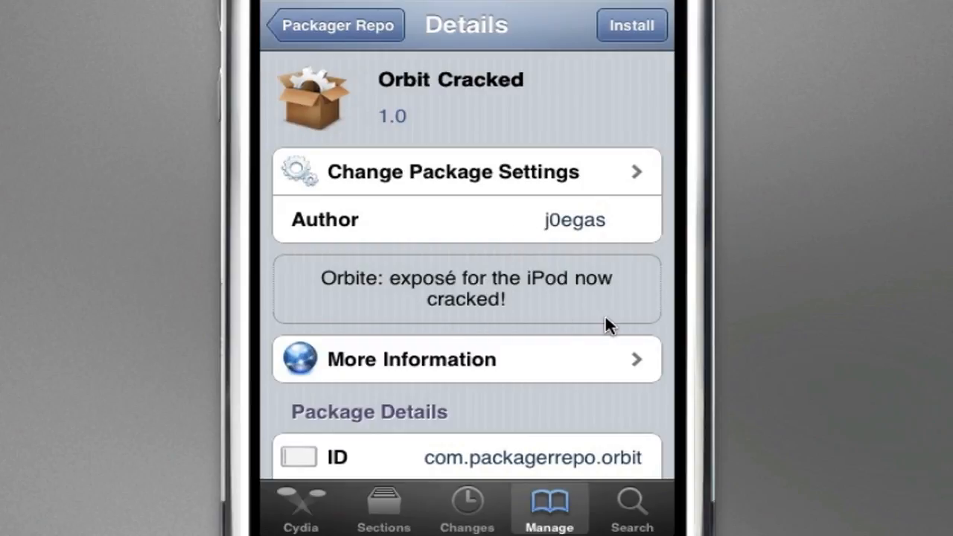
- Scroll through the Orbit Cracked 1.0 details page by j0egas in Packager Tweaks
scroll(down, 3)
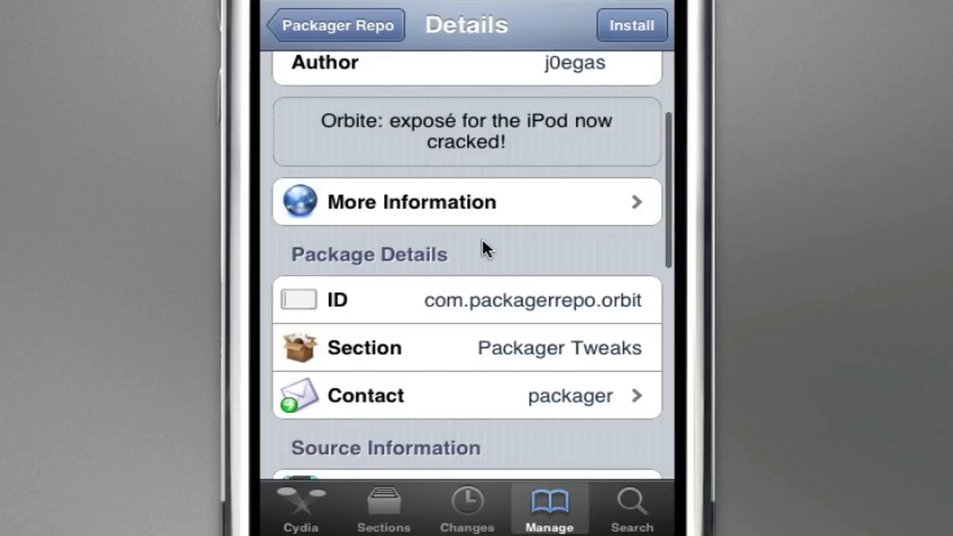
scroll(down, 3)
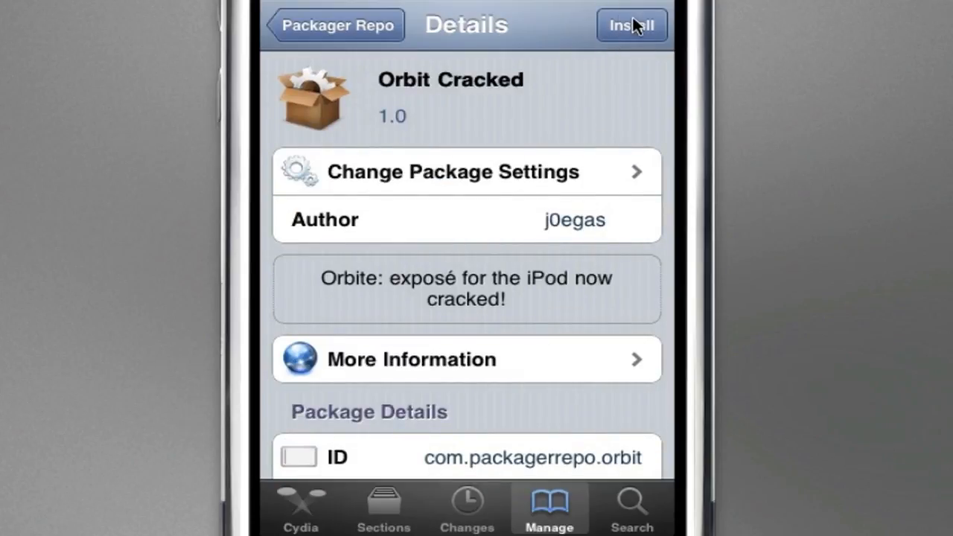
mouse_move(594, 36)
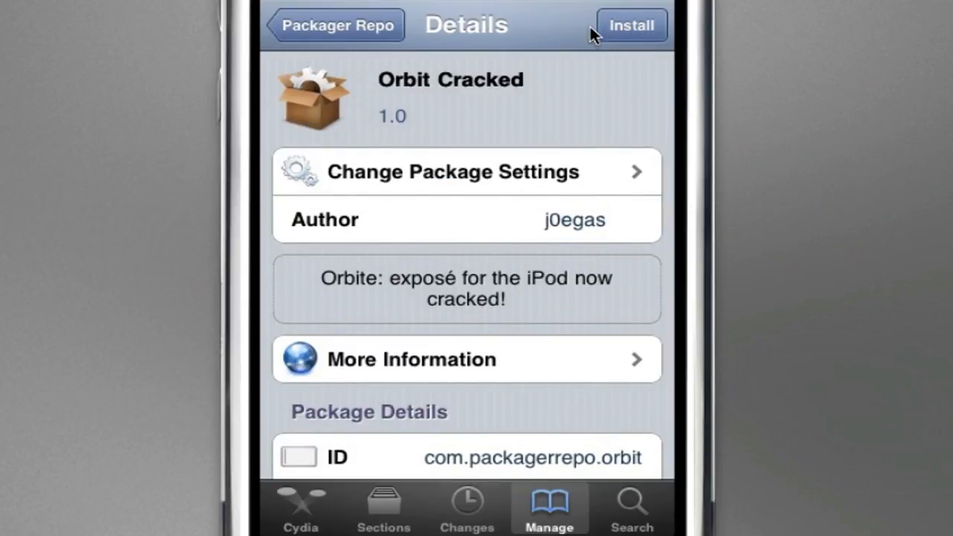
mouse_move(691, 83)
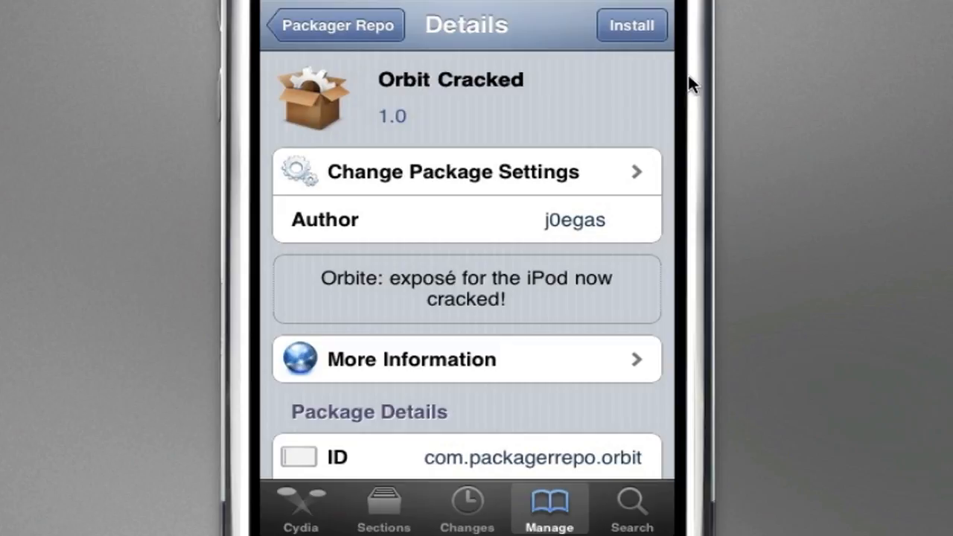
mouse_move(702, 90)
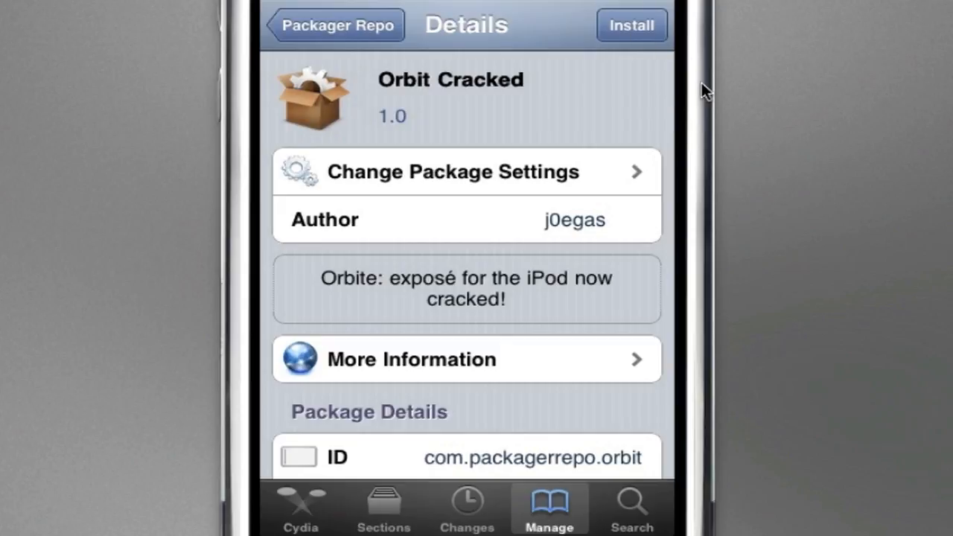
mouse_move(712, 46)
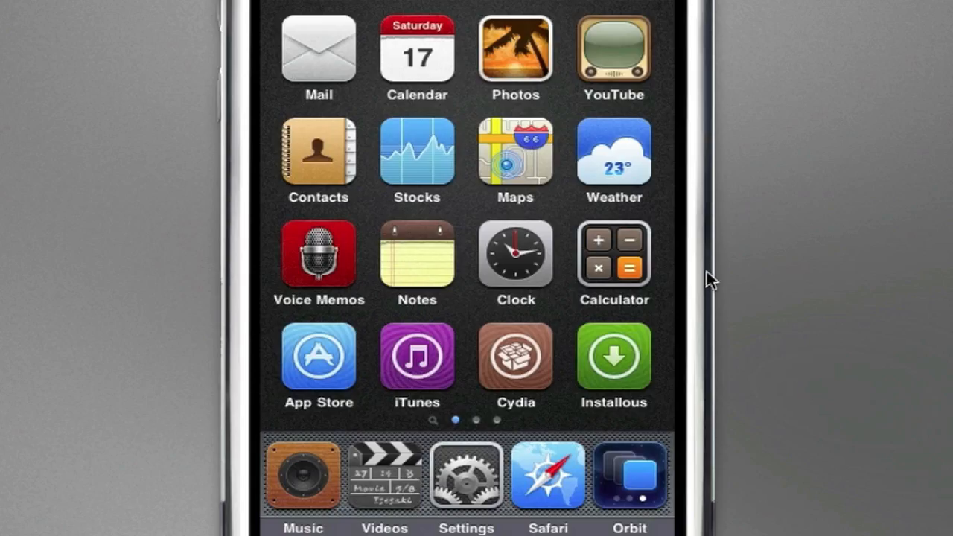
mouse_move(685, 439)
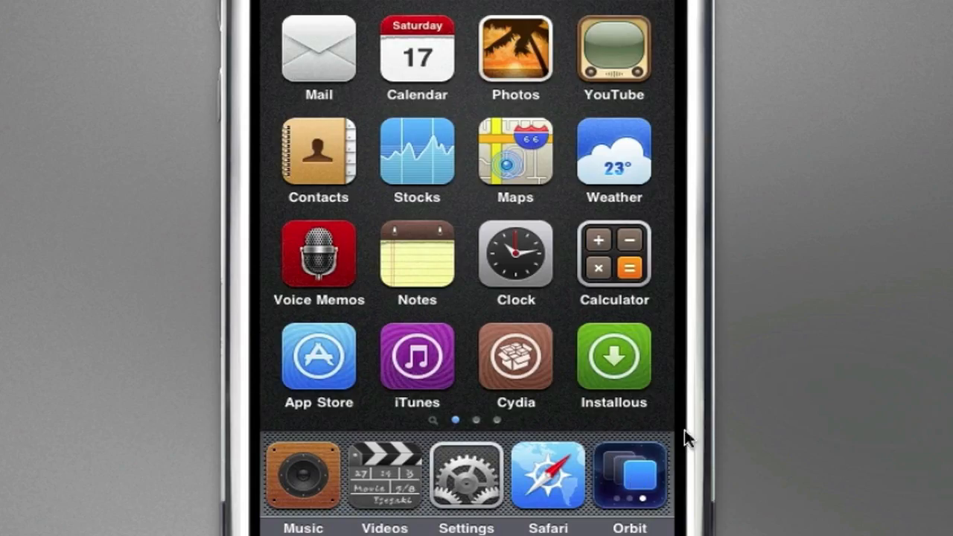
mouse_move(840, 390)
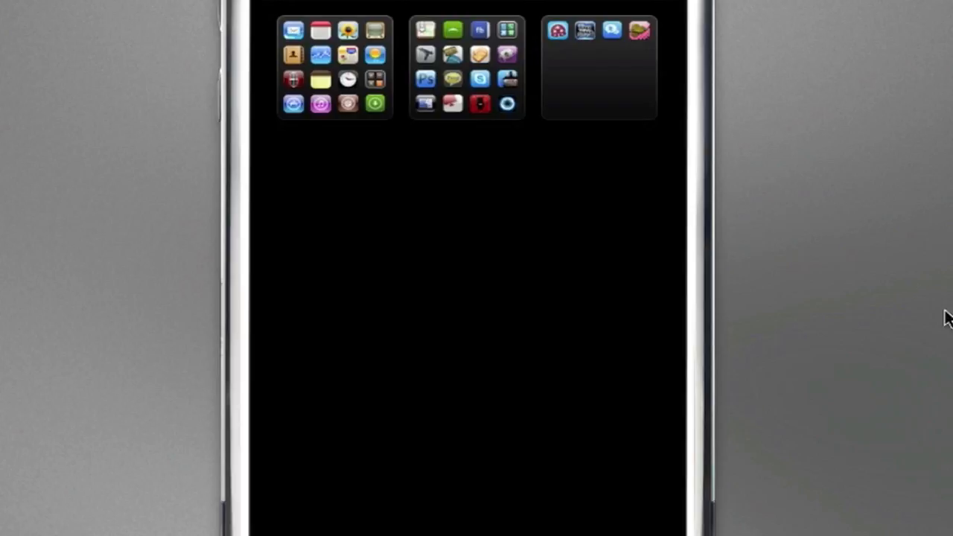
mouse_move(277, 66)
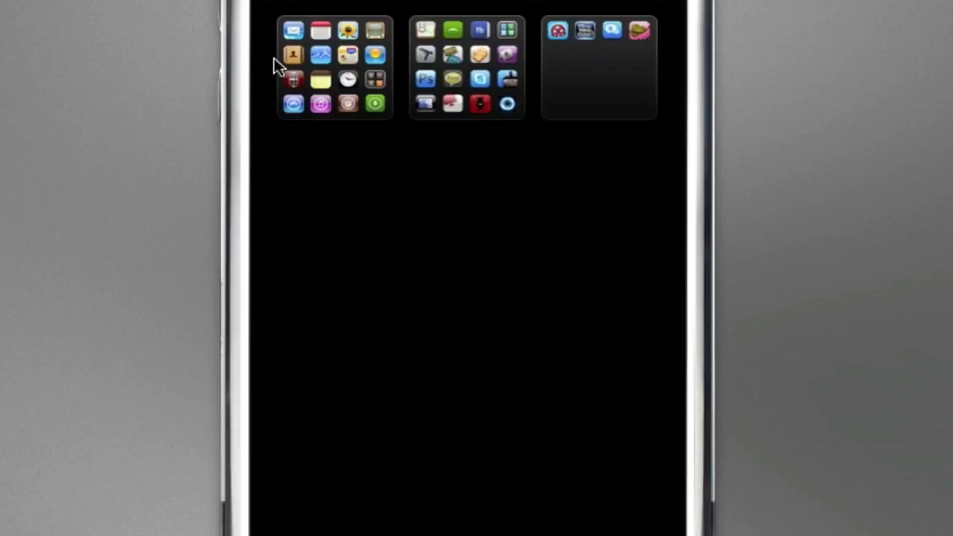
mouse_move(788, 111)
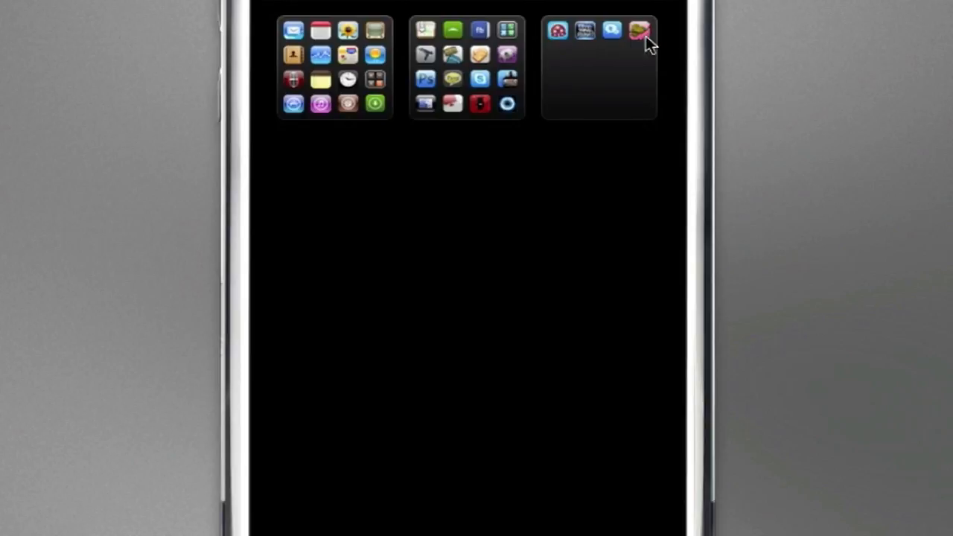
mouse_move(839, 72)
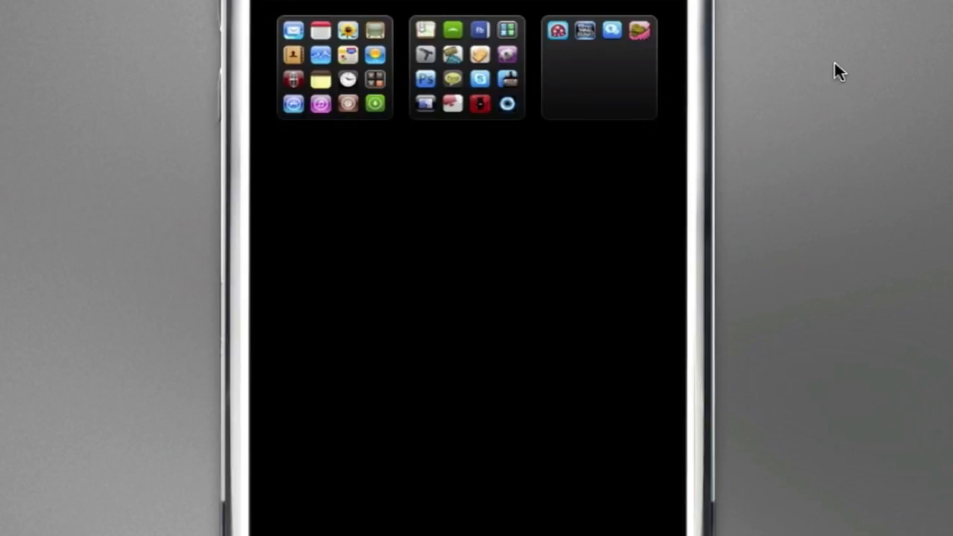